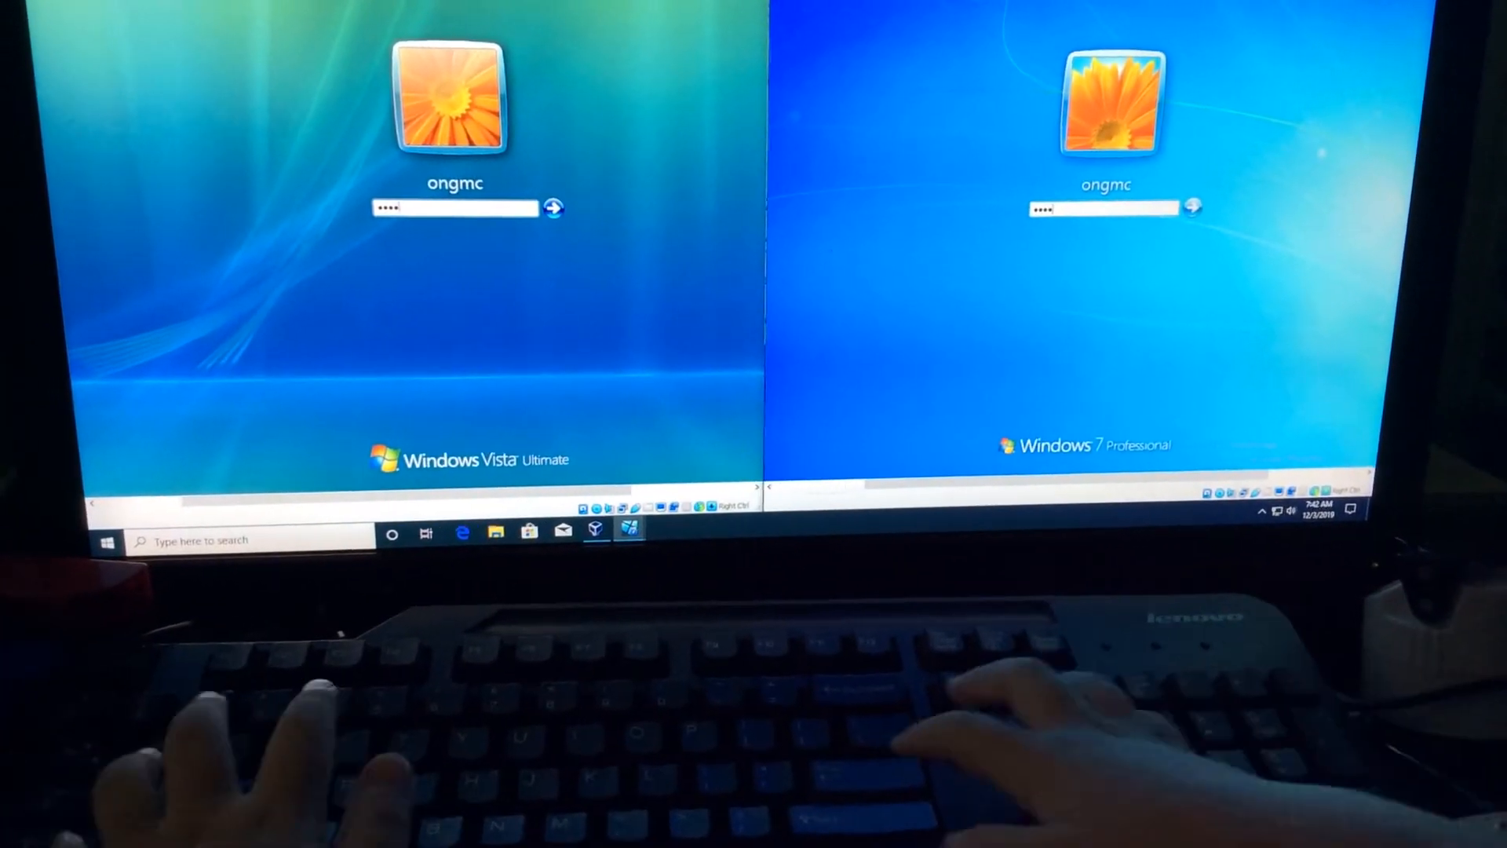
- Submit the Windows 7 password so the machine proceeds to its Welcome screen
click(1193, 207)
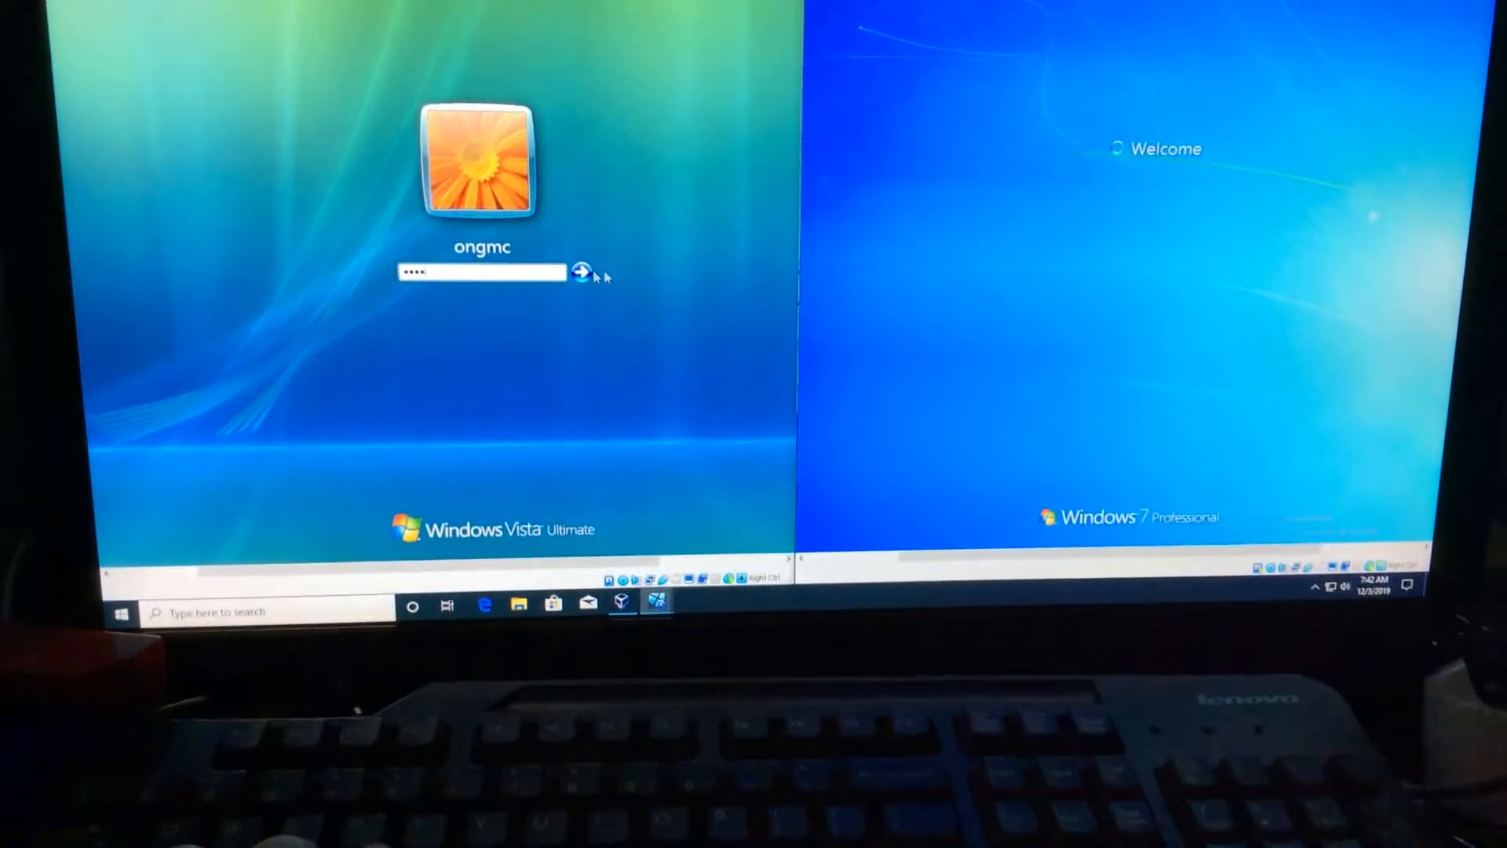
- Submit the Windows Vista password so both machines load their desktops
click(581, 272)
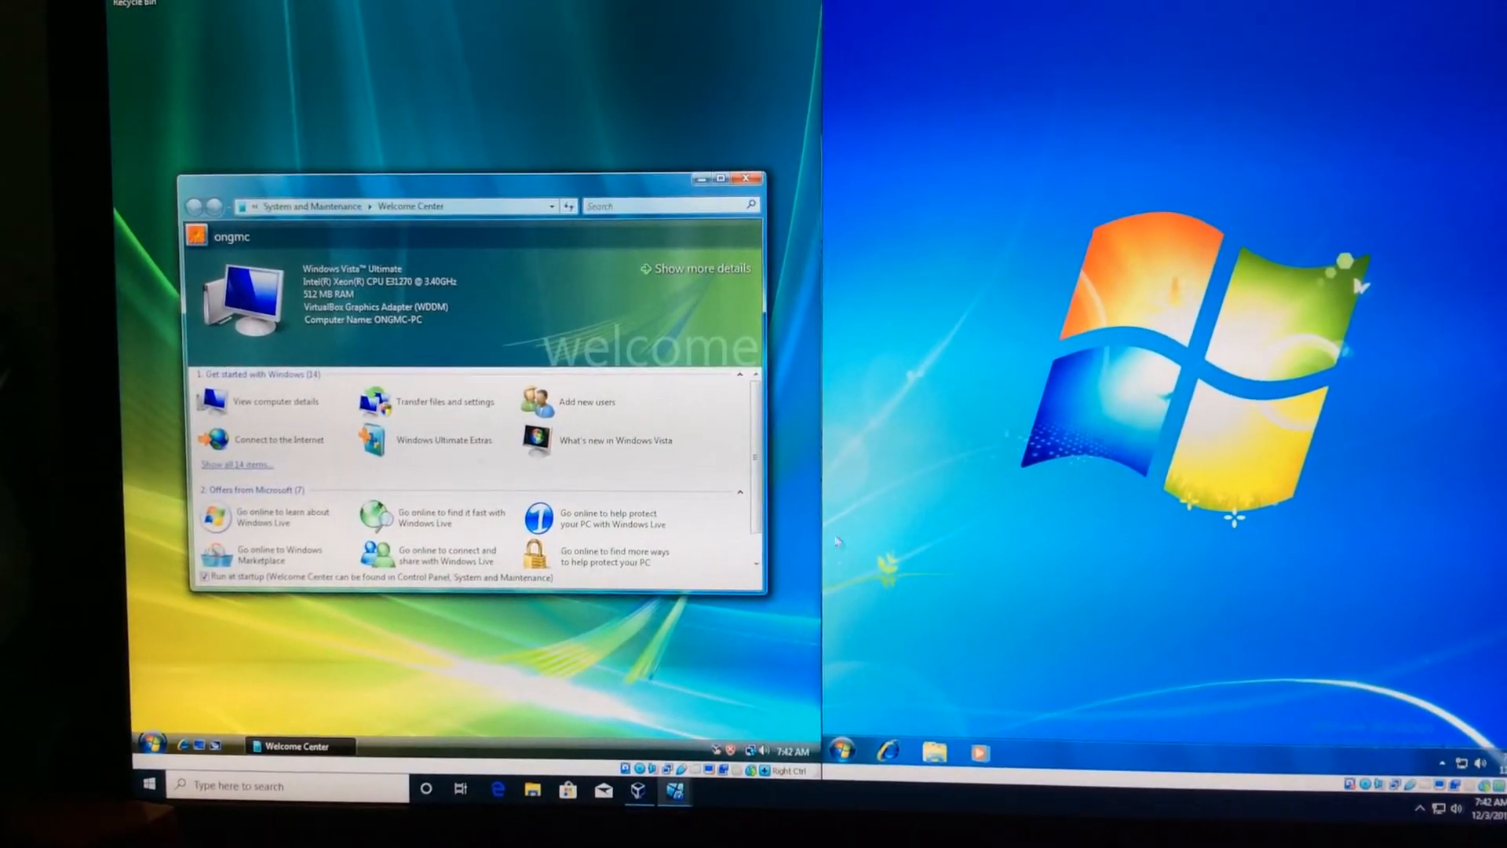
- Bring up the Windows 7 Start menu and dismiss the Vista Welcome Center window
click(863, 755)
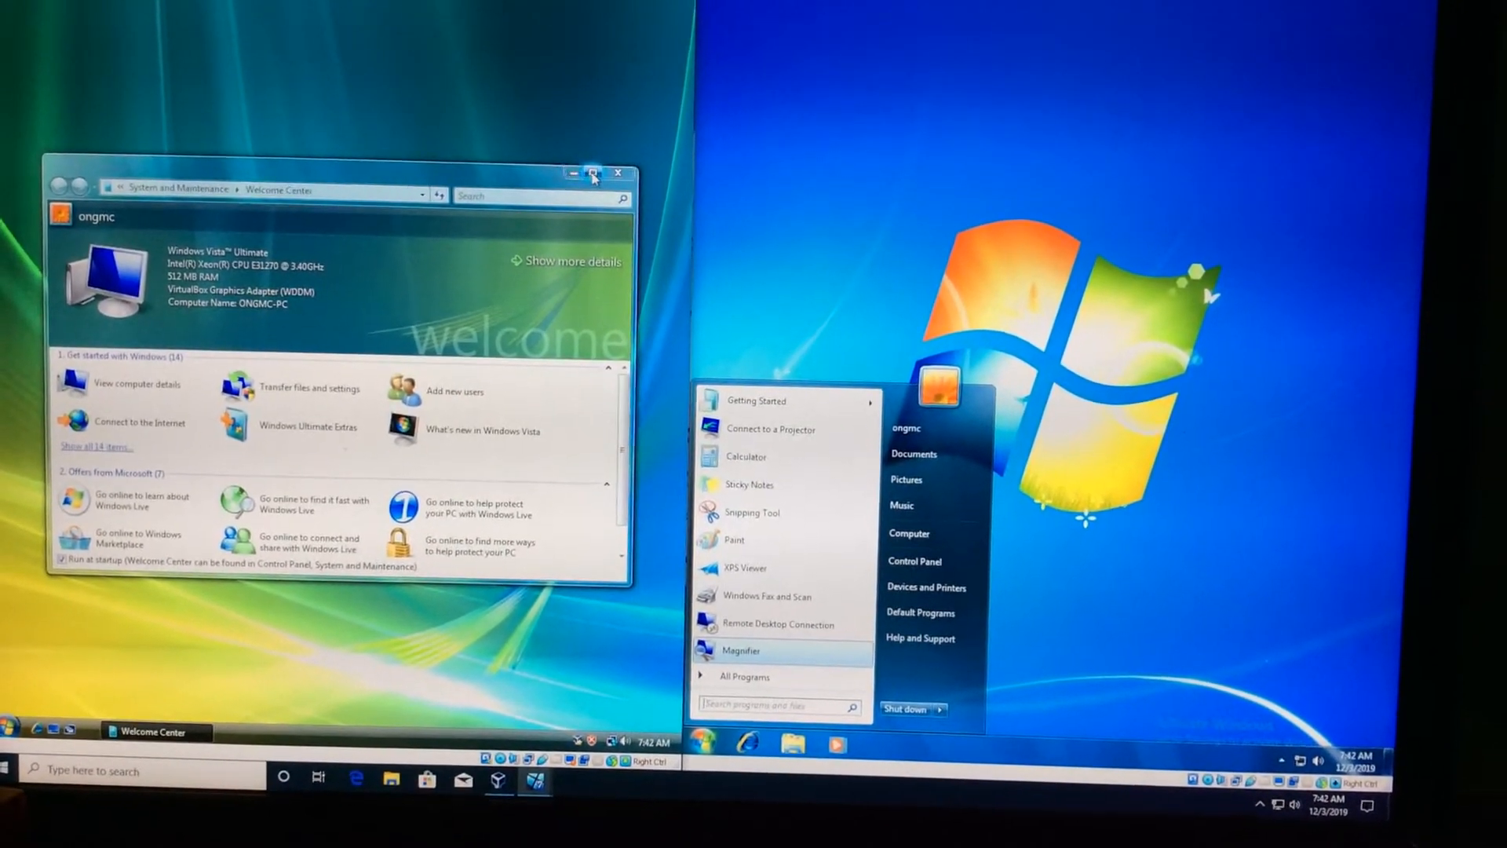
click(593, 172)
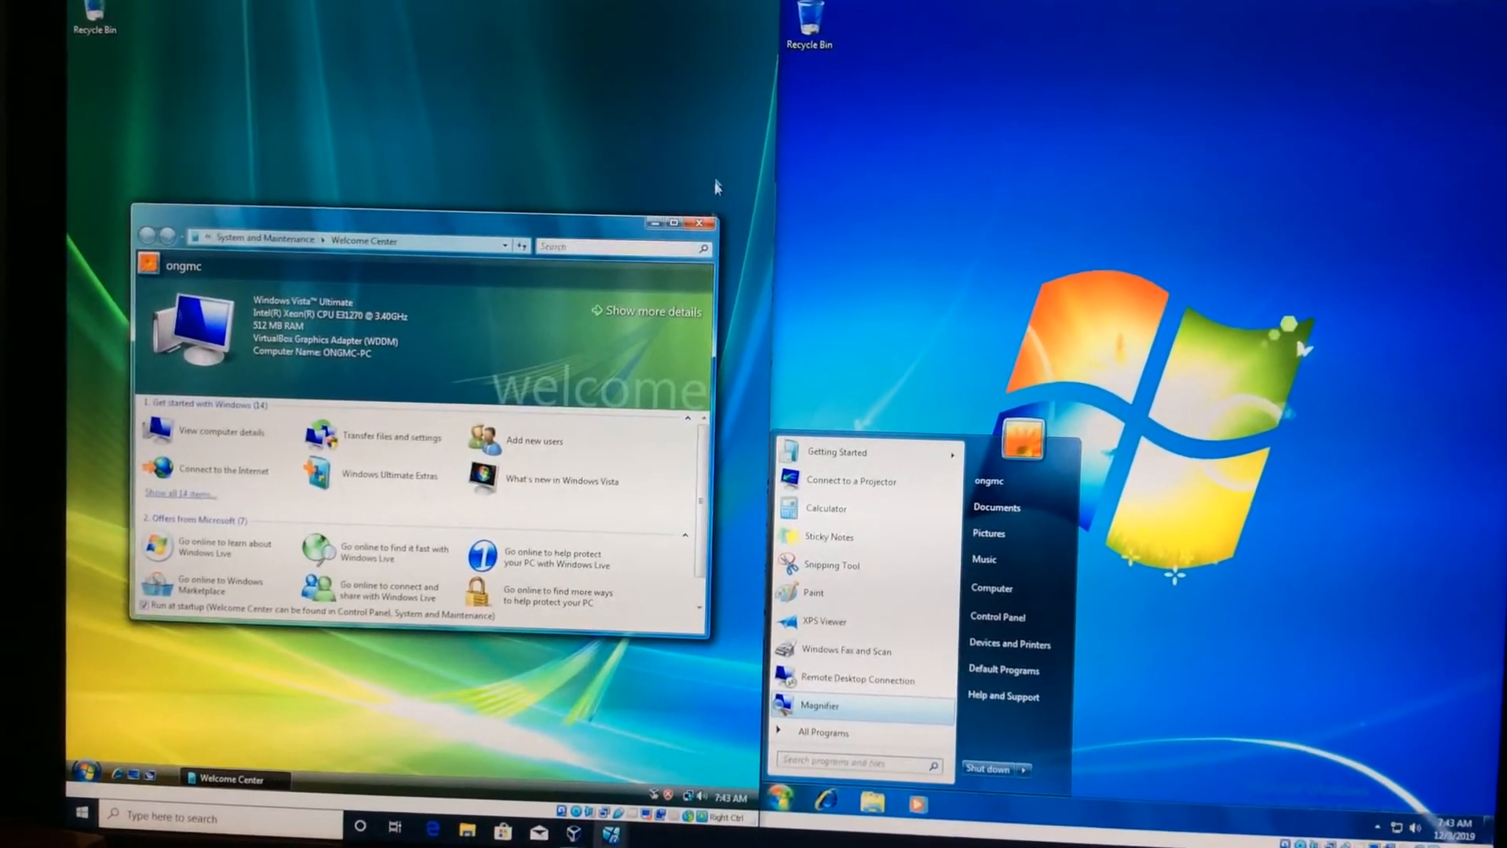
click(701, 223)
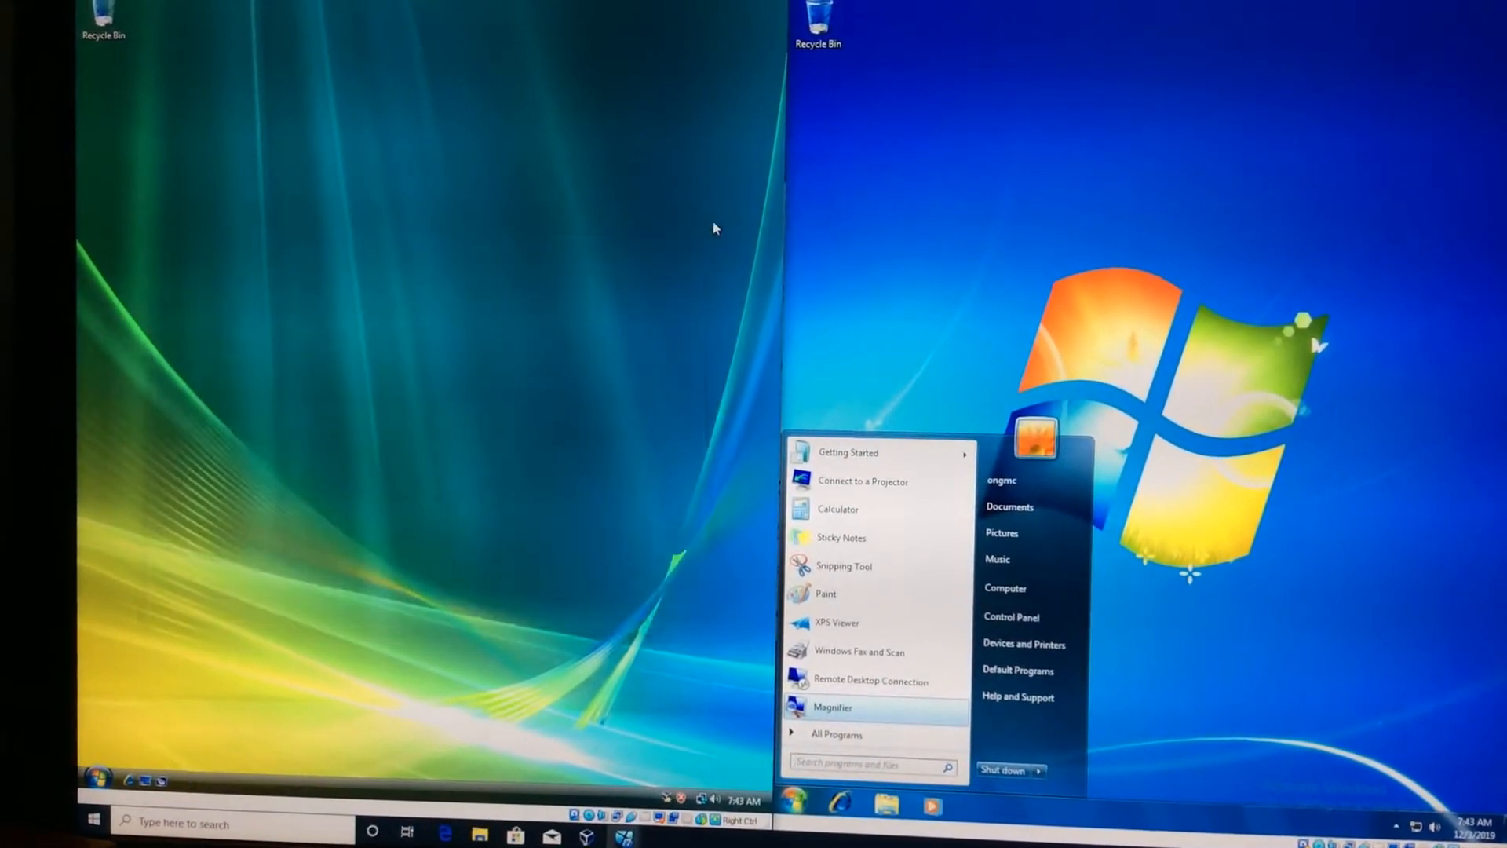